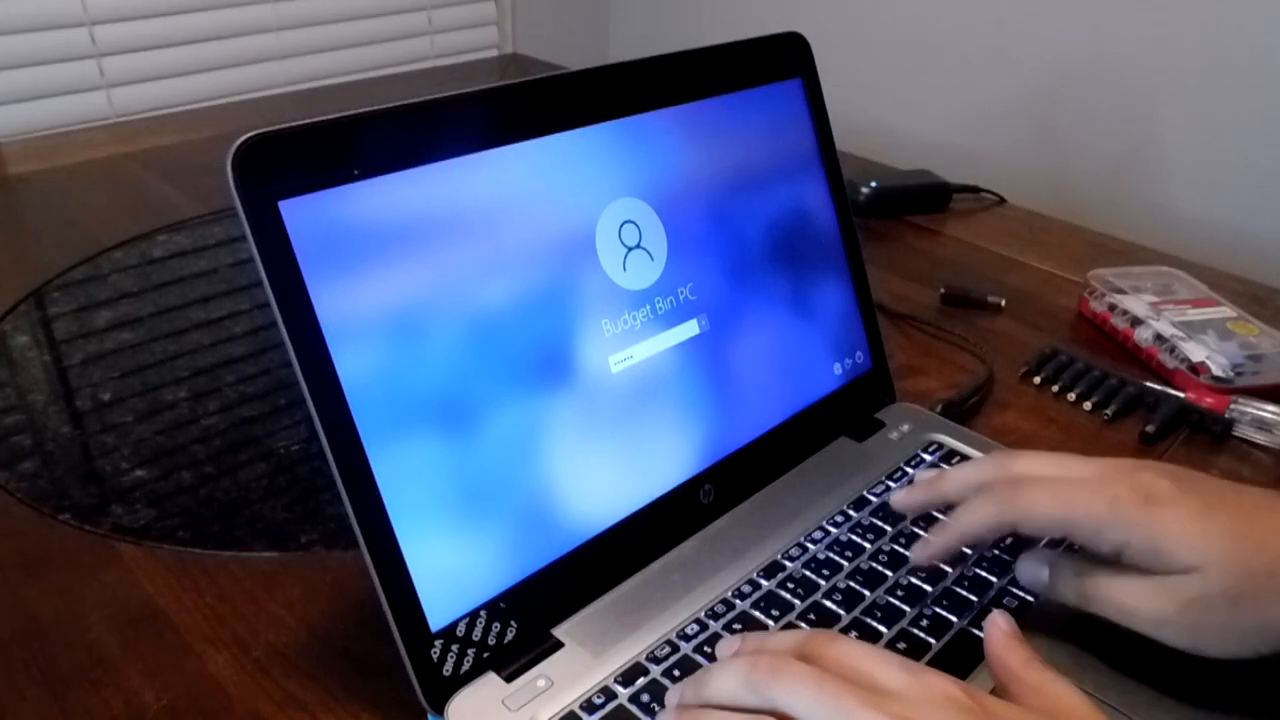
# Enter the Budget Bin PC account password and sign in to reach the Windows 10 desktop
pyautogui.write('password')
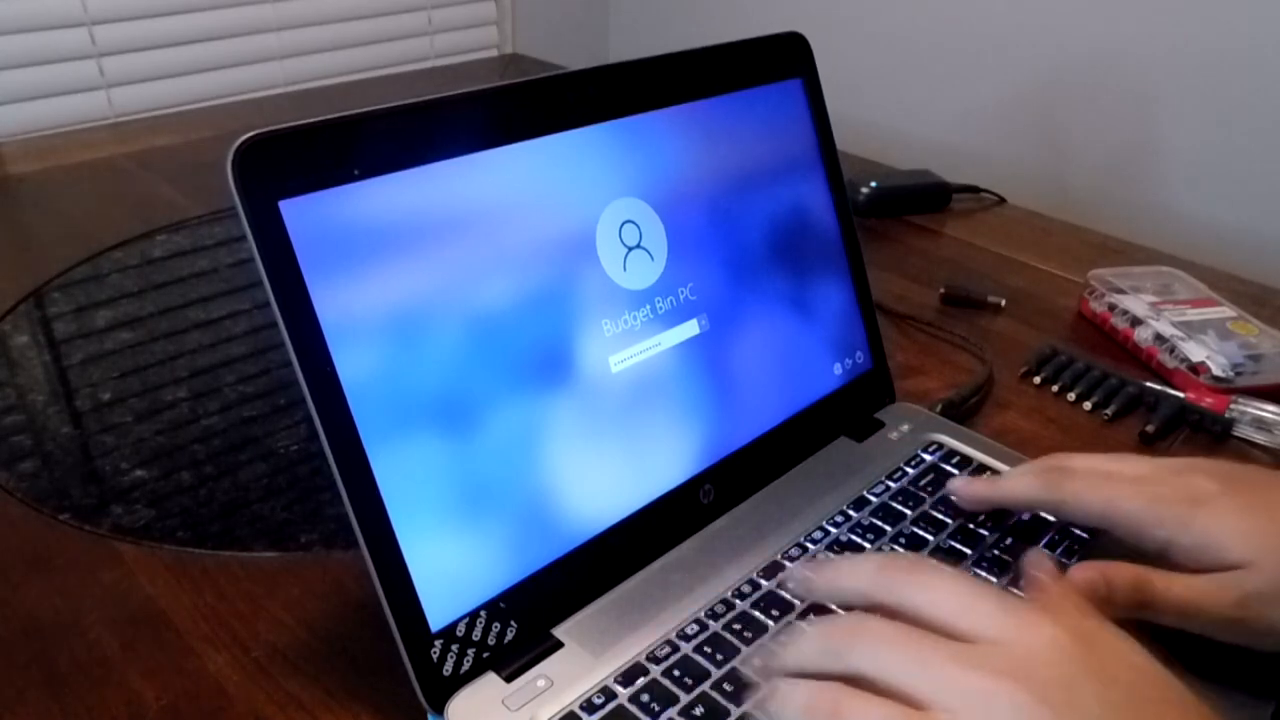
pyautogui.press('Enter')
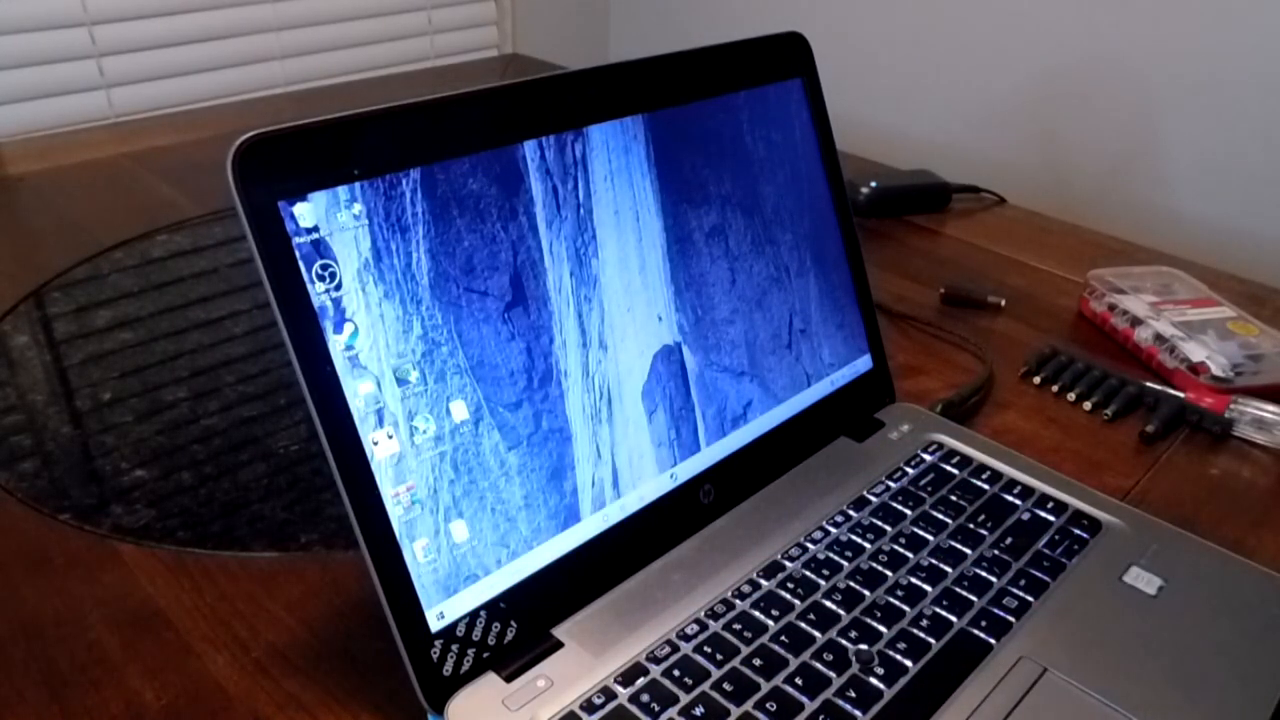